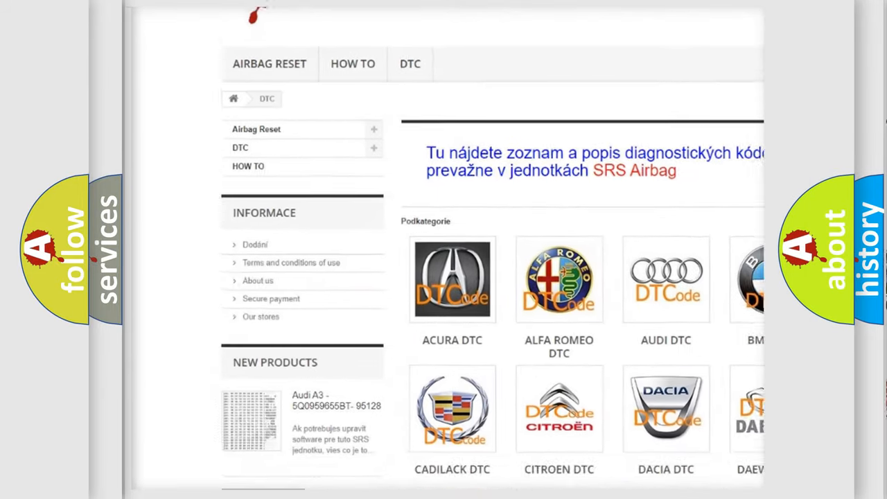
pyautogui.scroll(-3)
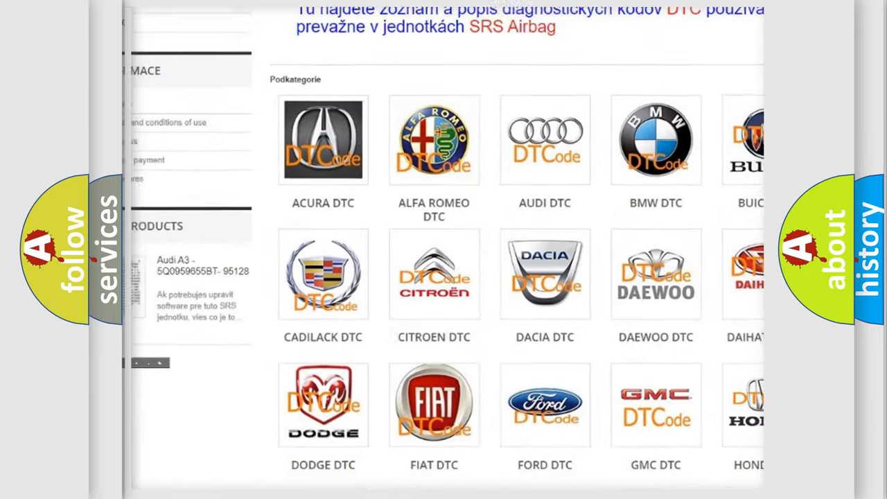
pyautogui.scroll(-3)
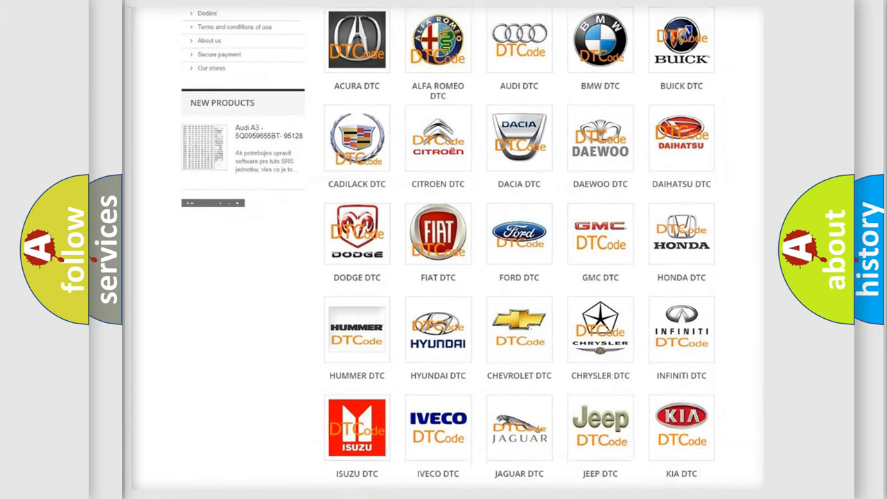
pyautogui.scroll(-3)
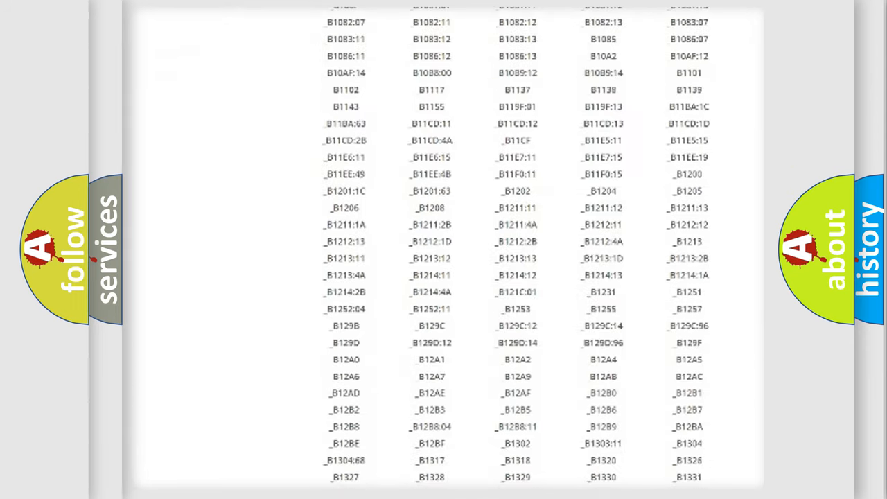
pyautogui.scroll(-3)
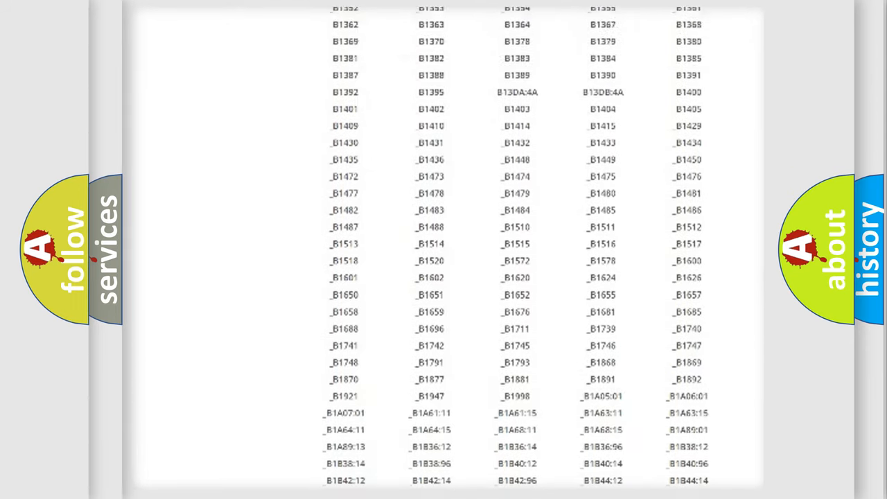
pyautogui.scroll(3)
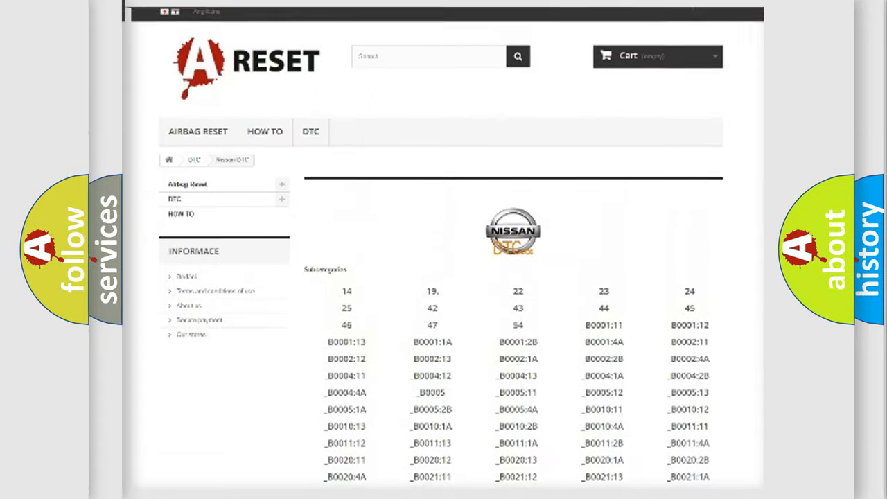